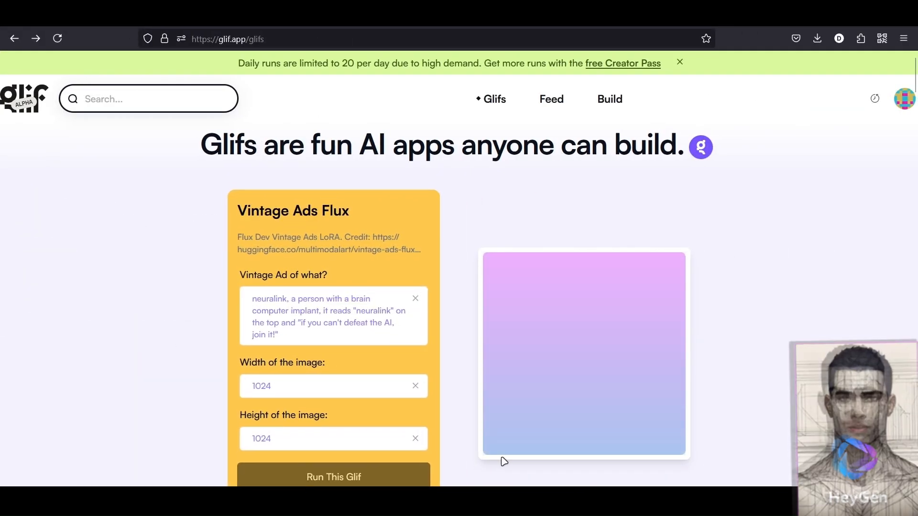
Scroll down the Glif home page to browse the available glifs.
{"action": "scroll", "scroll_direction": "down", "scroll_amount": 3}
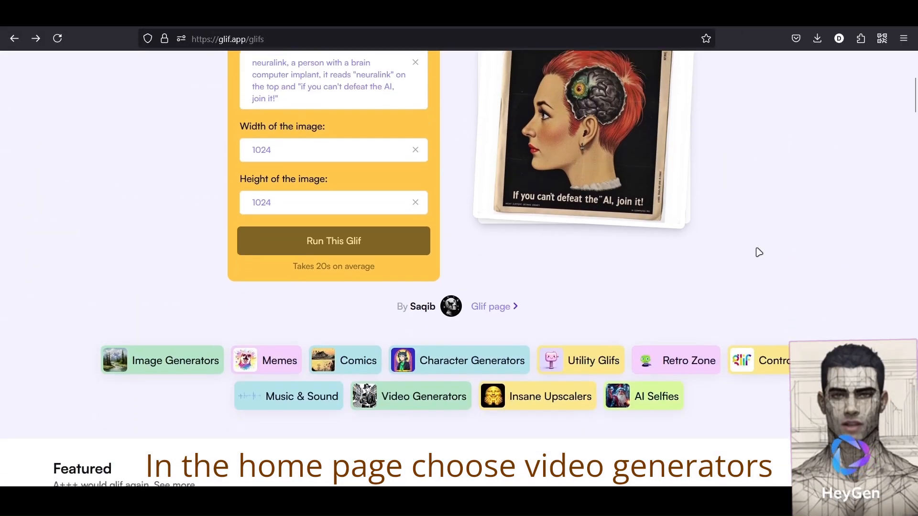
{"action": "scroll", "scroll_direction": "down", "scroll_amount": 3}
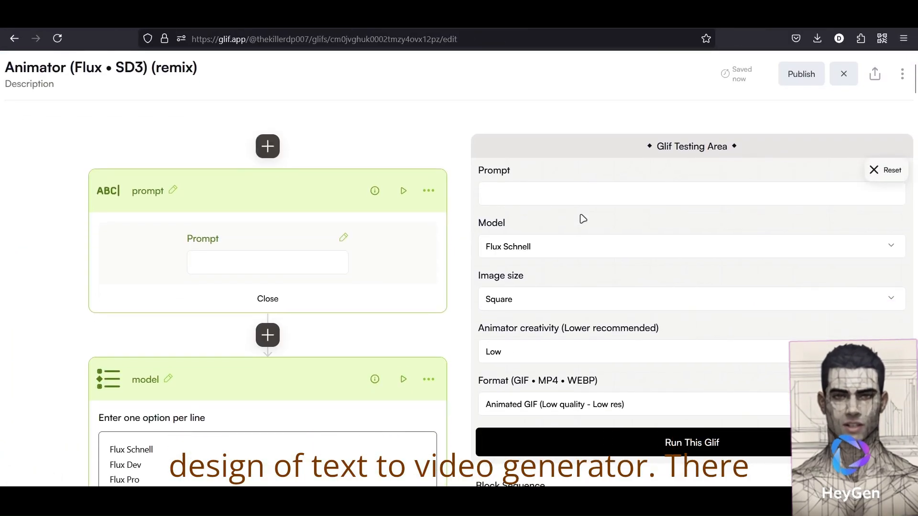
{"action": "scroll", "scroll_direction": "down", "scroll_amount": 3}
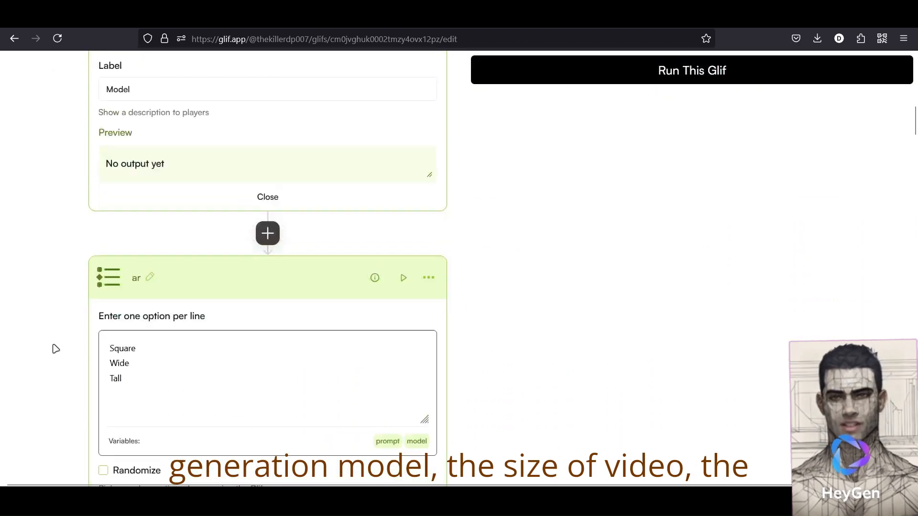
{"action": "scroll", "scroll_direction": "down", "scroll_amount": 3}
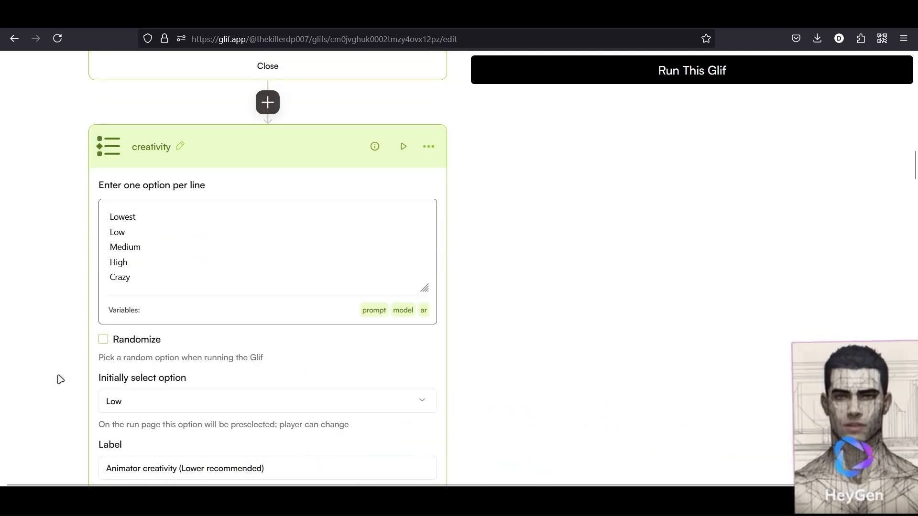
{"action": "scroll", "scroll_direction": "down", "scroll_amount": 3}
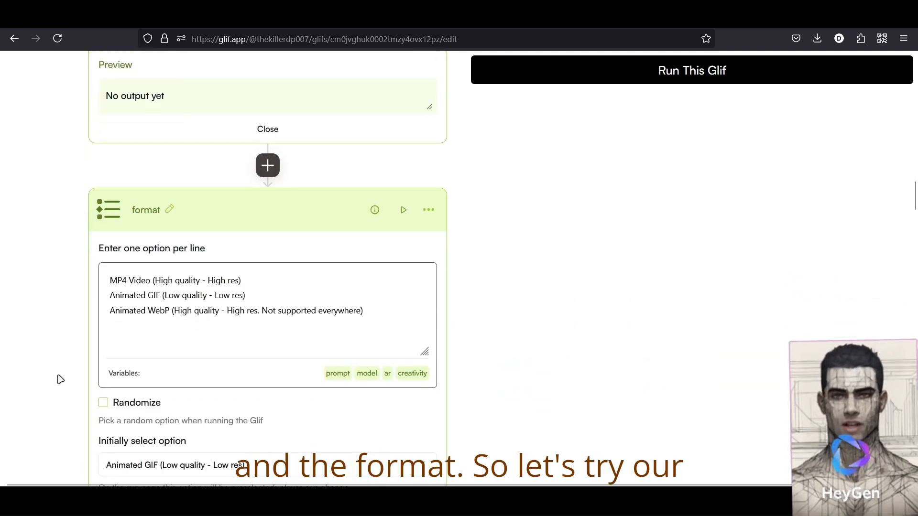
{"action": "scroll", "scroll_direction": "down", "scroll_amount": 3}
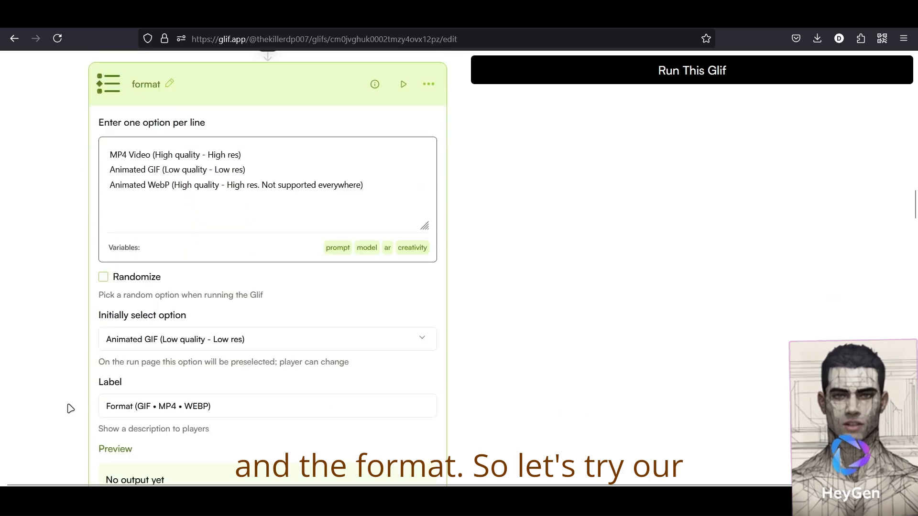
{"action": "scroll", "scroll_direction": "down", "scroll_amount": 3}
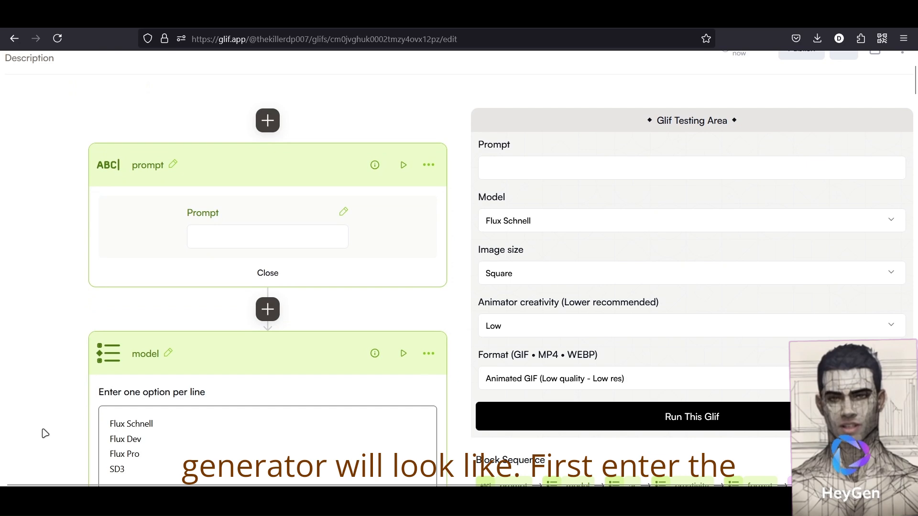
Enter prompt 'a scared dog in rainy night', model Flux Pro, size Wide, creativity High.
{"action": "type", "text": "a scared dog in rainy night"}
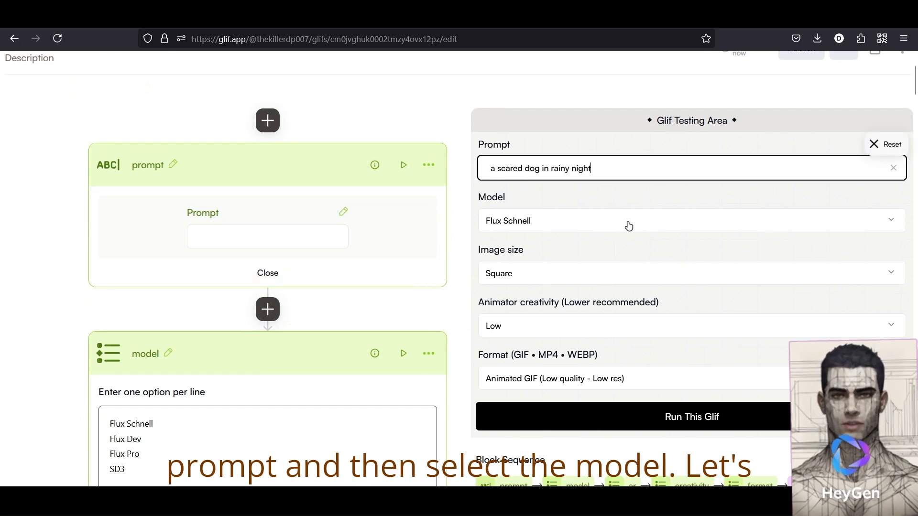
{"action": "left_click", "coordinate": [691, 221]}
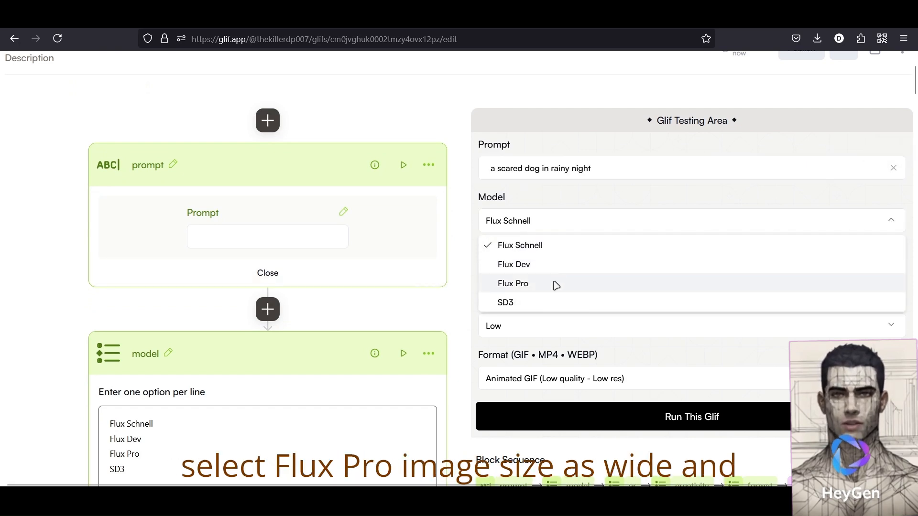
{"action": "left_click", "coordinate": [512, 283]}
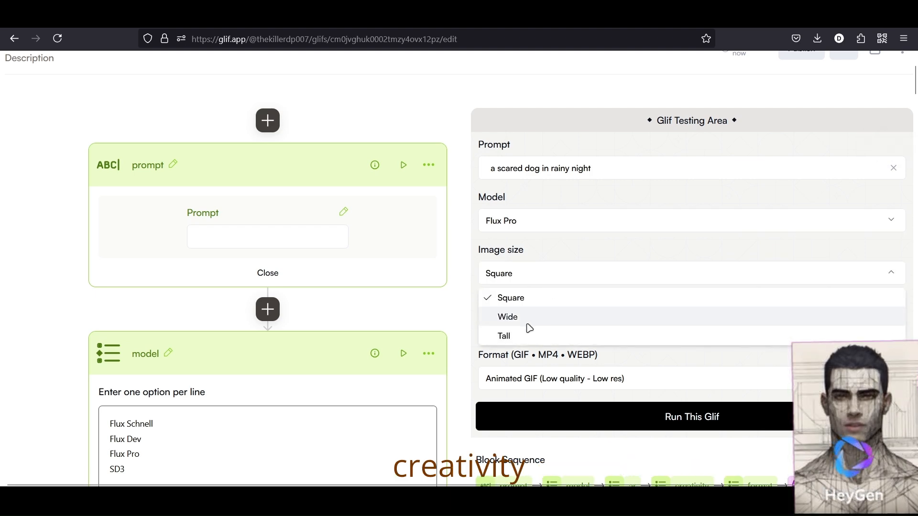
{"action": "left_click", "coordinate": [506, 316]}
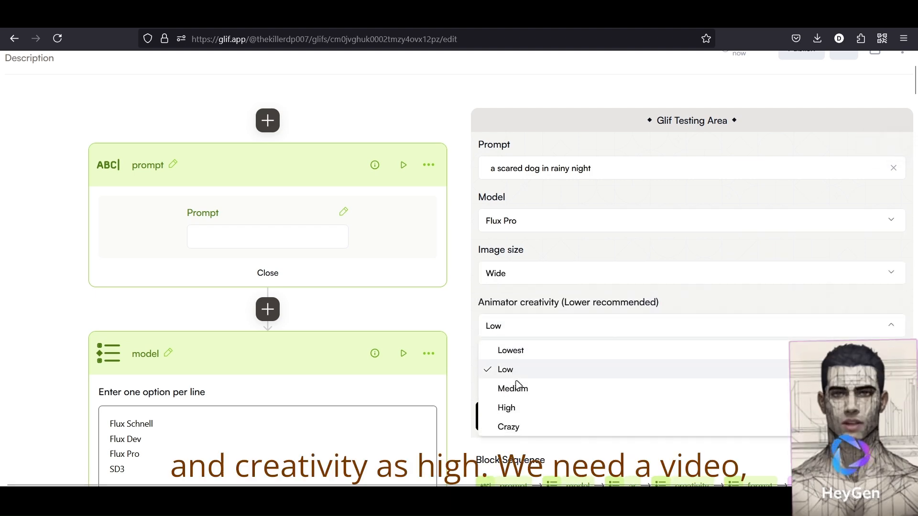
{"action": "left_click", "coordinate": [506, 407]}
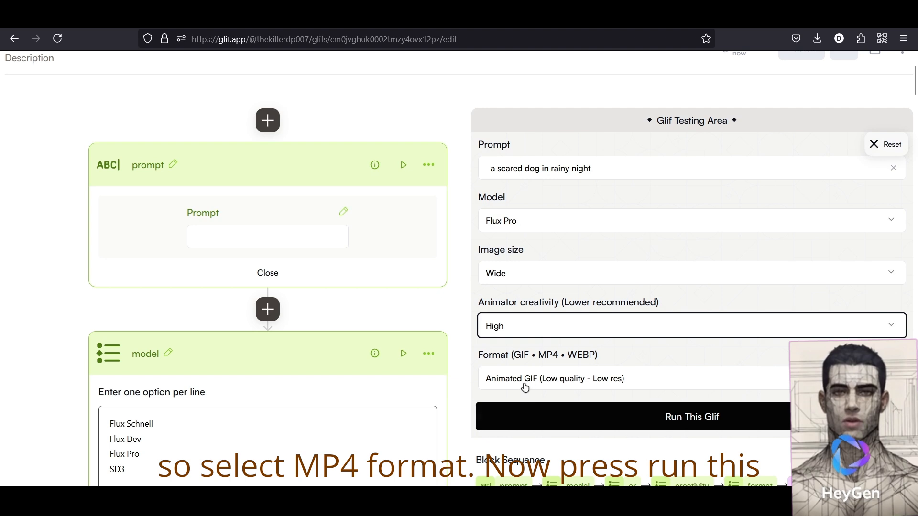